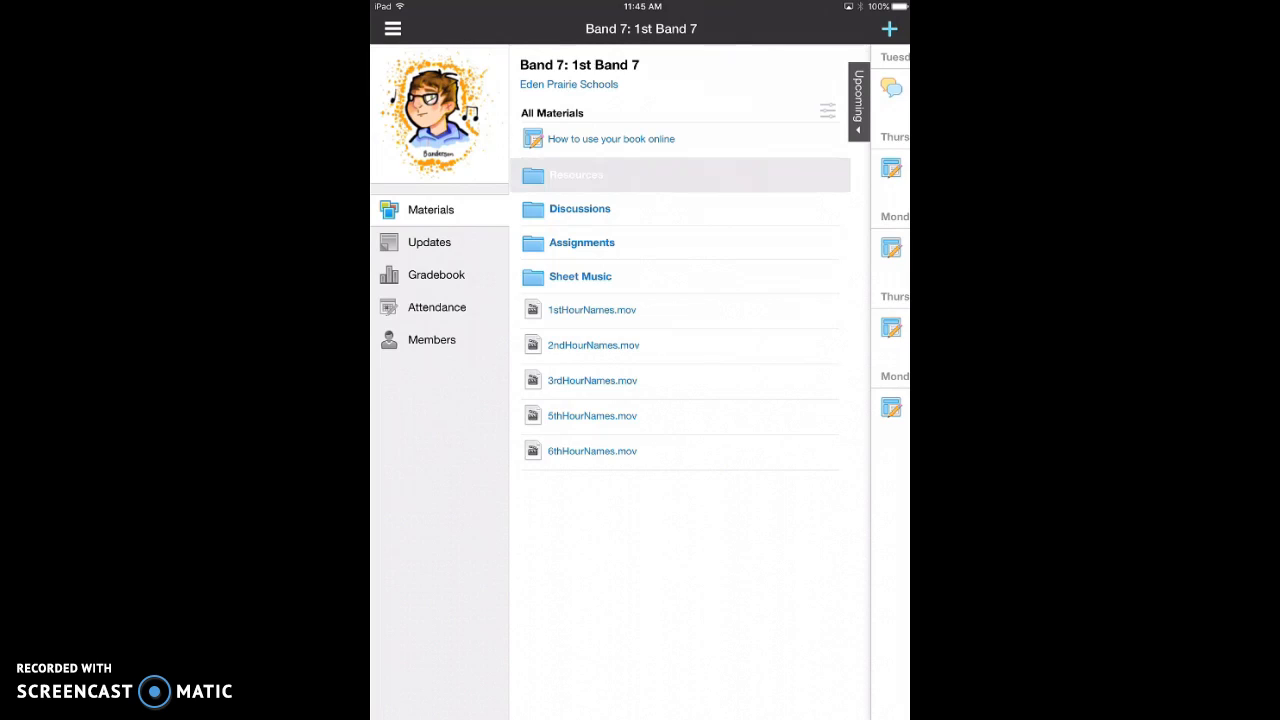
# Step: Expand Resources, then its Music Theory subfolder to list the theory links and files
pyautogui.click(576, 174)
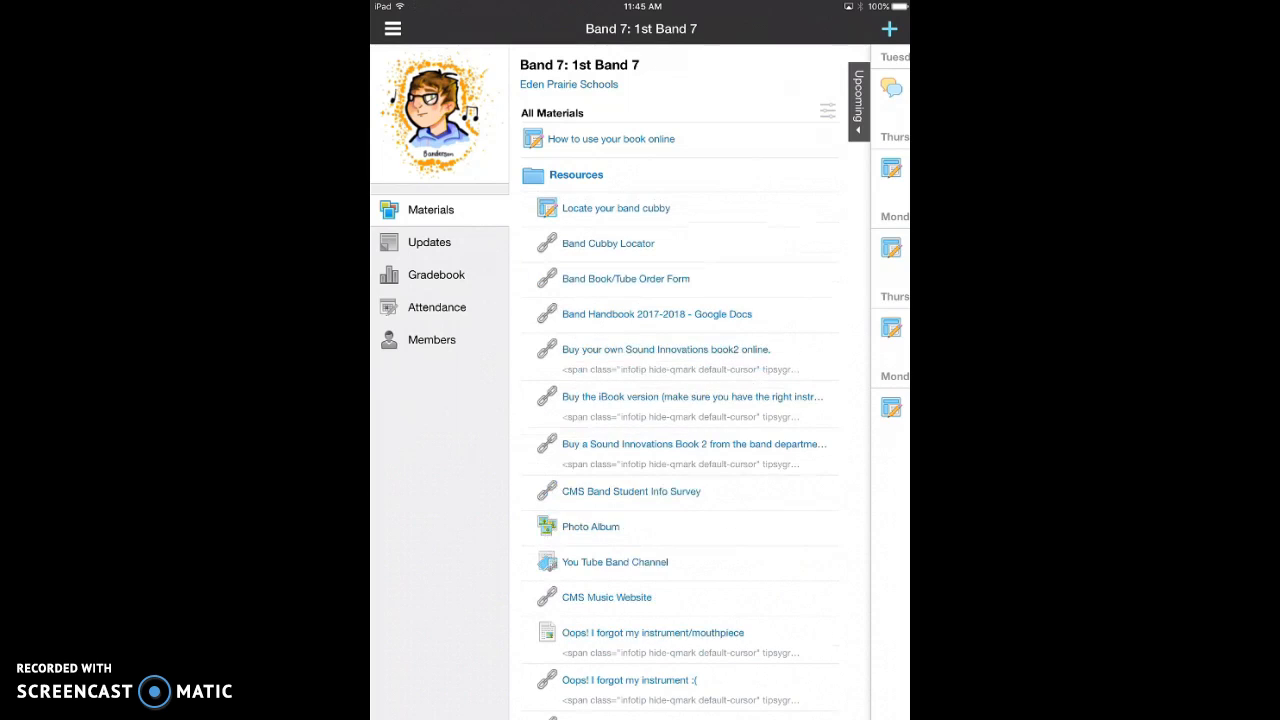
pyautogui.scroll(-3)
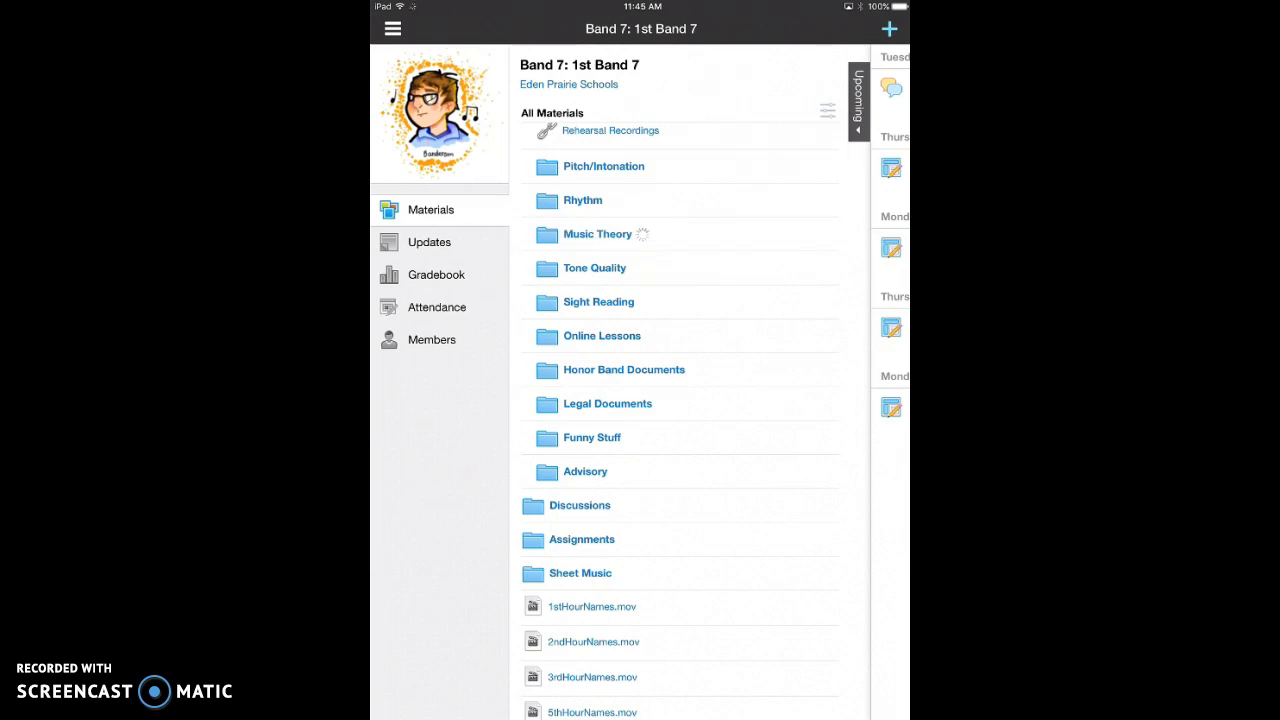
pyautogui.click(597, 234)
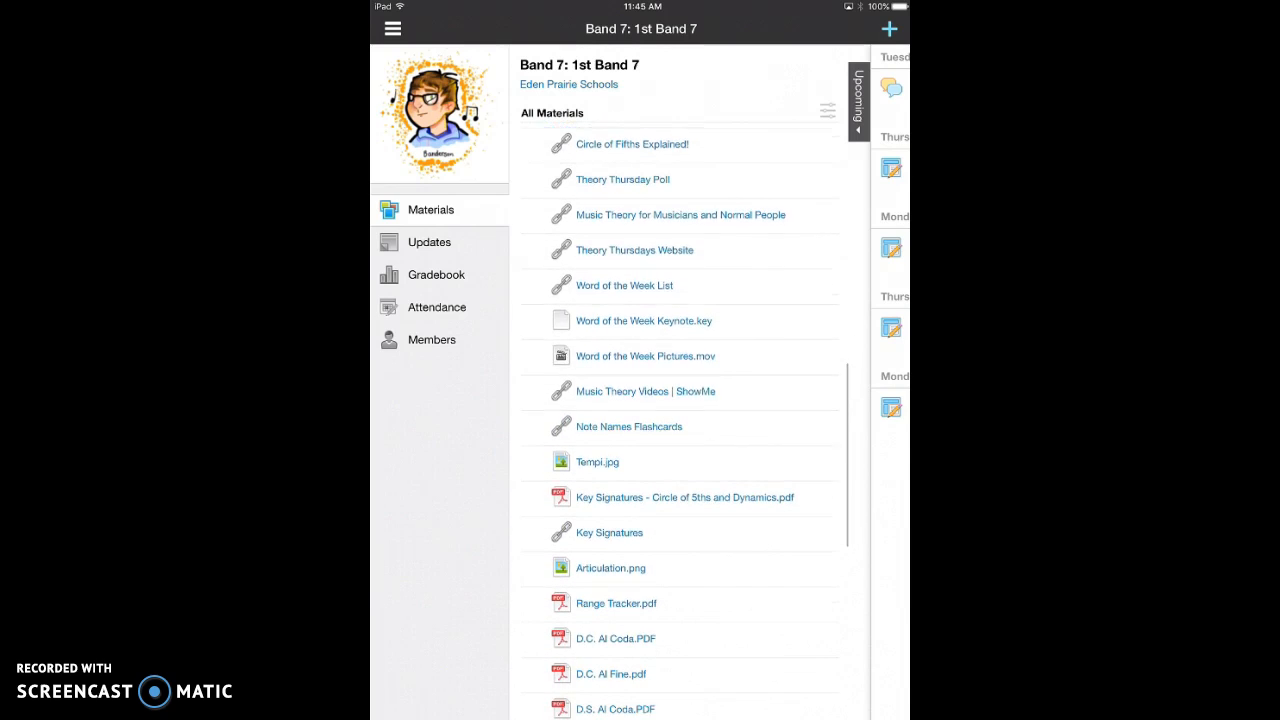
pyautogui.scroll(3)
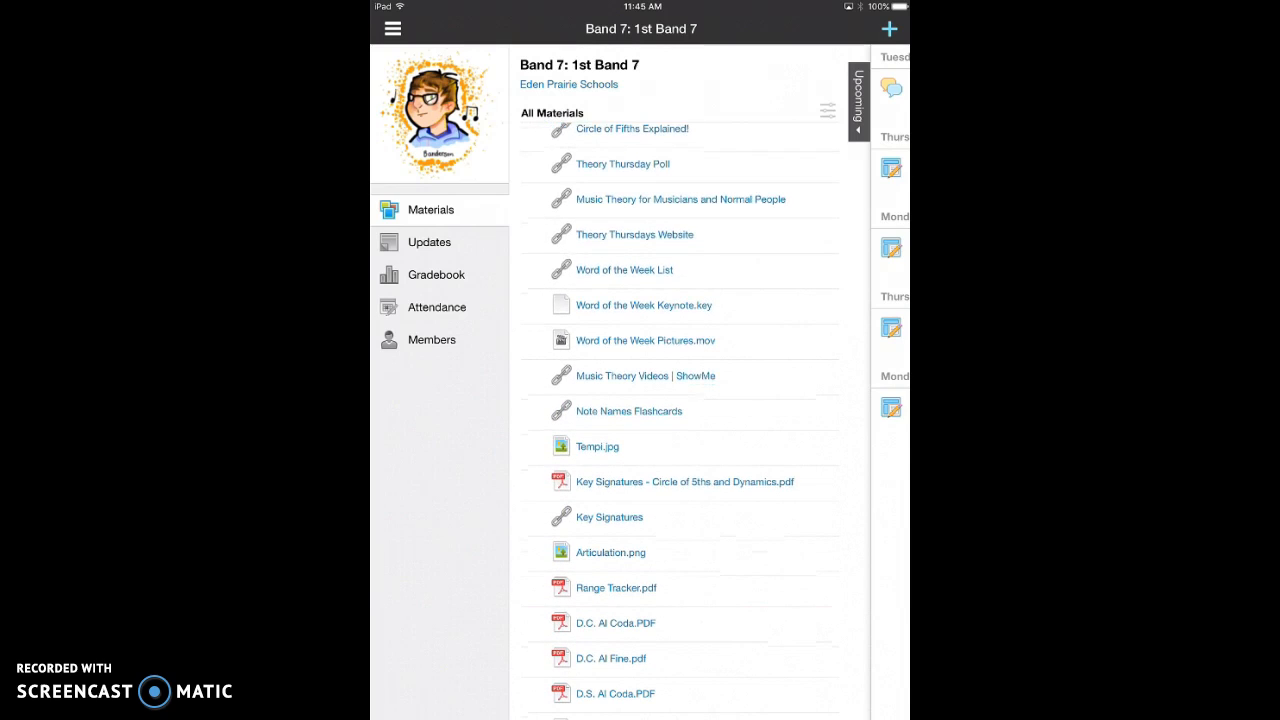
# Step: Open 'Word of the Week Keynote.key' until the Pianissimo slide appears
pyautogui.click(643, 305)
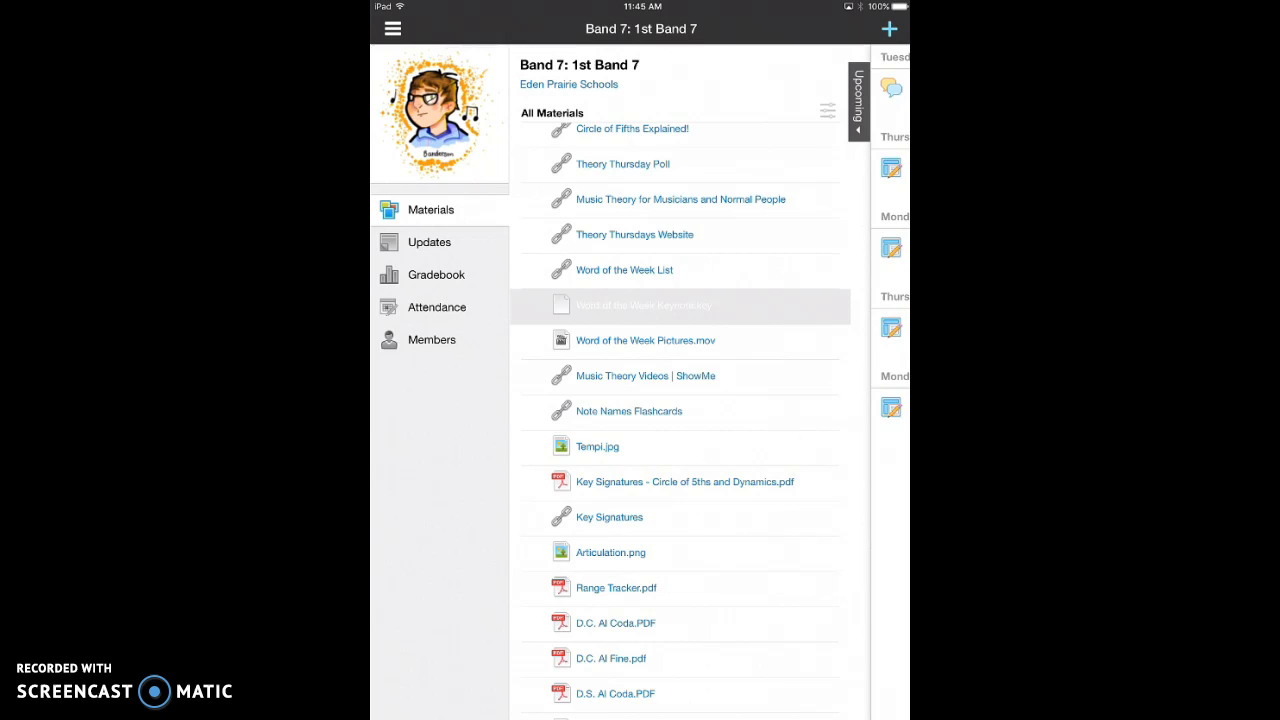
pyautogui.click(643, 305)
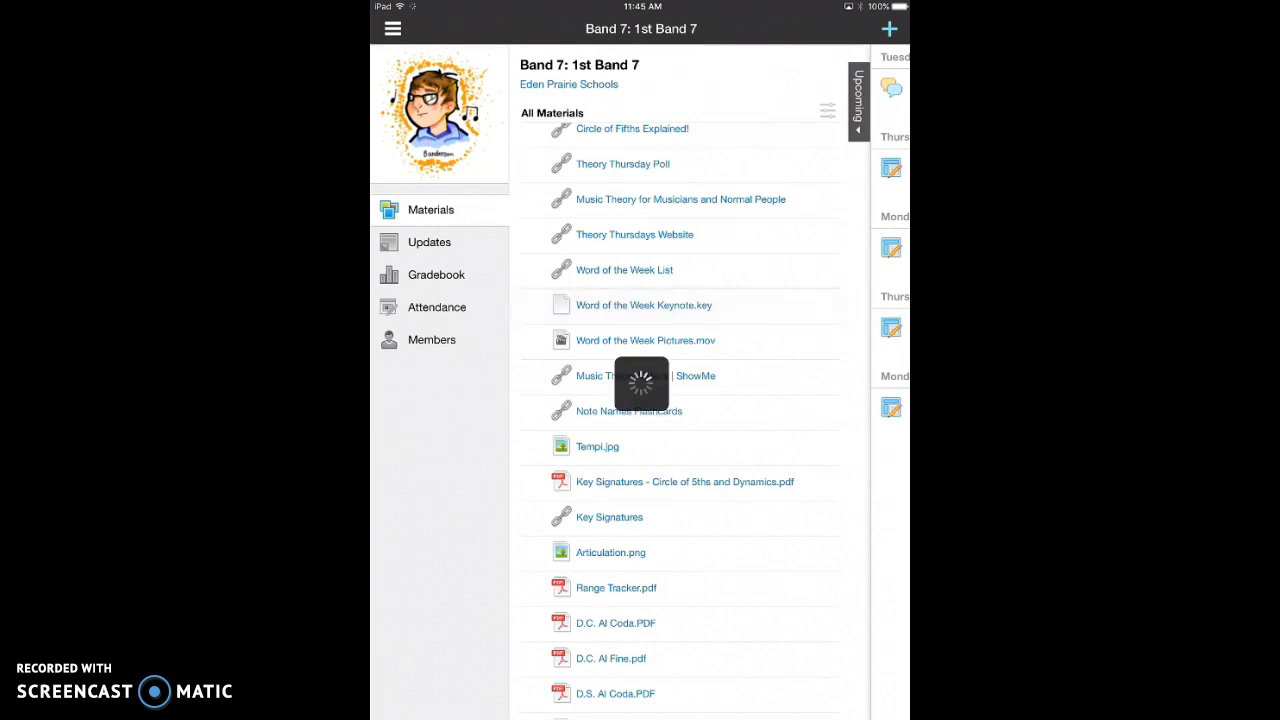
pyautogui.click(643, 305)
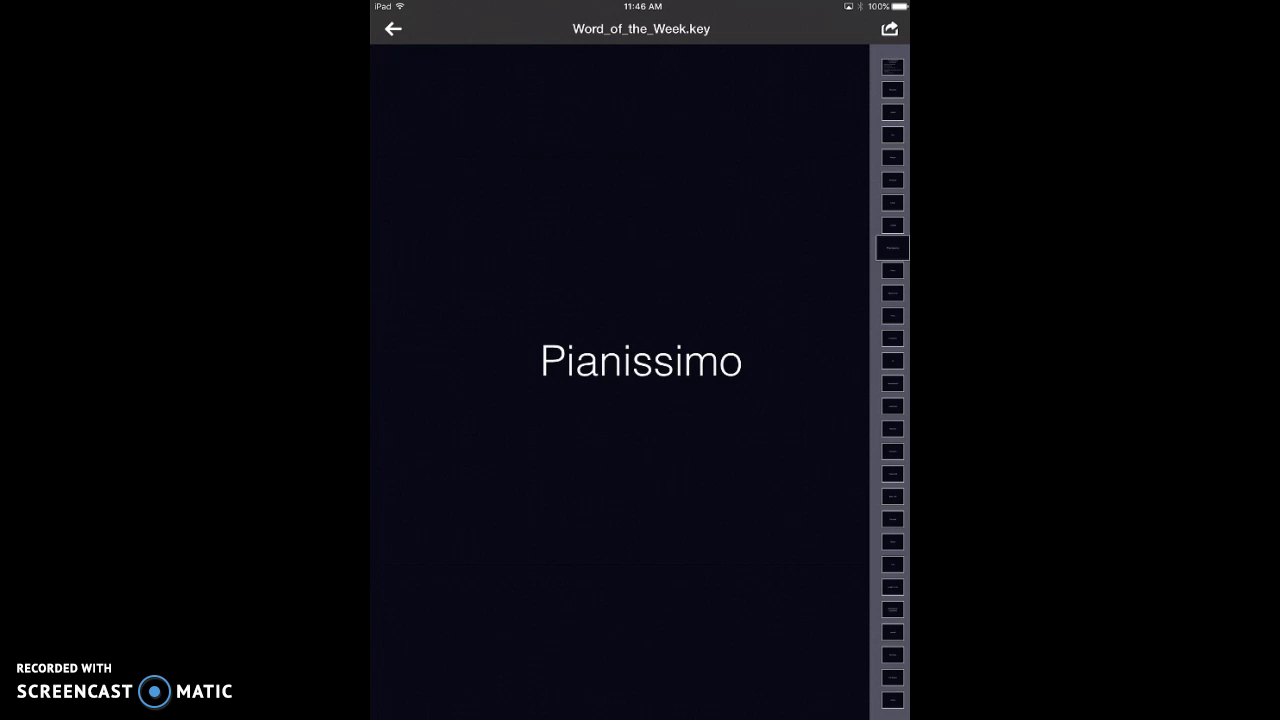
# Step: Jump to the Marcato slide and show share options with Copy to Keynote
pyautogui.click(891, 214)
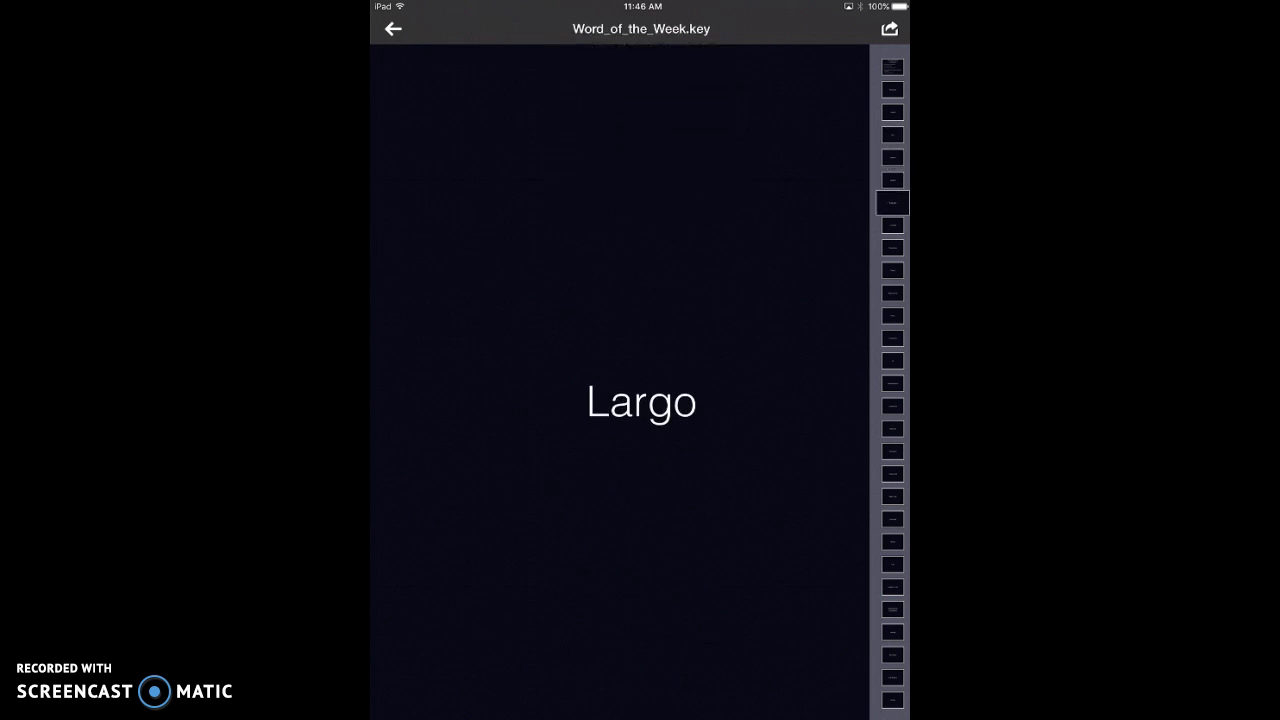
pyautogui.click(890, 135)
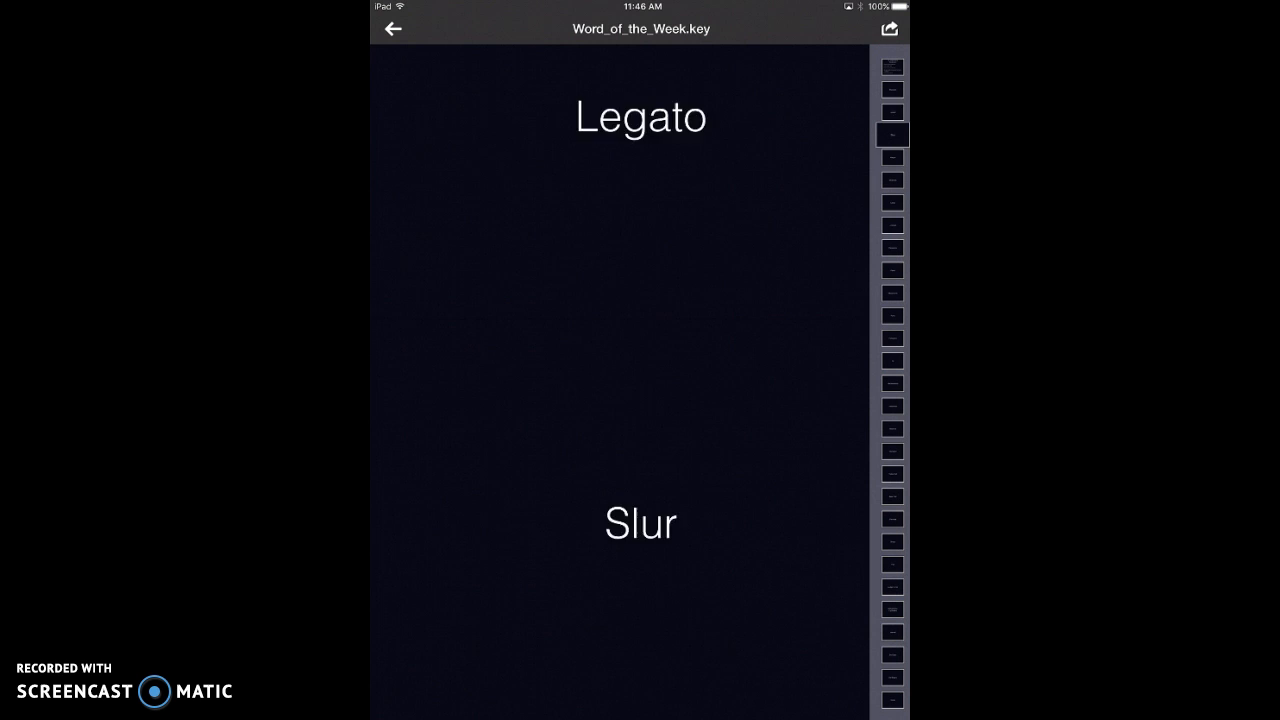
pyautogui.click(888, 28)
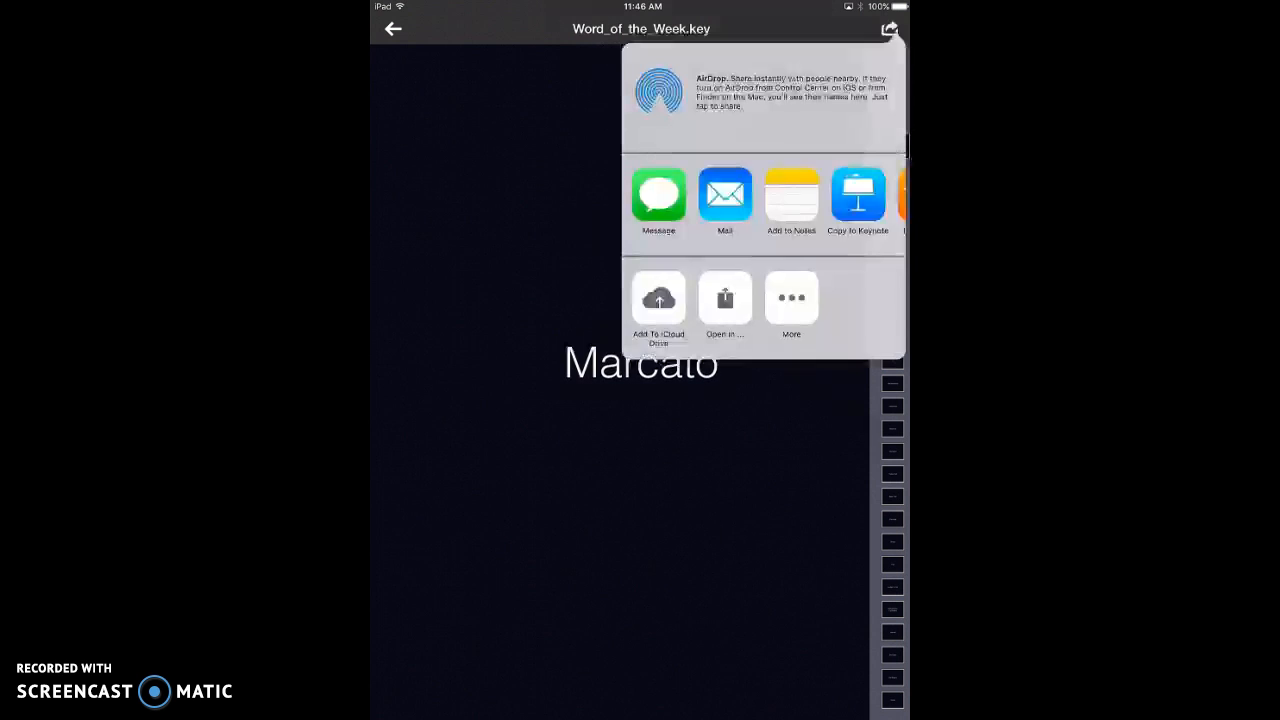
pyautogui.hscroll(-3)
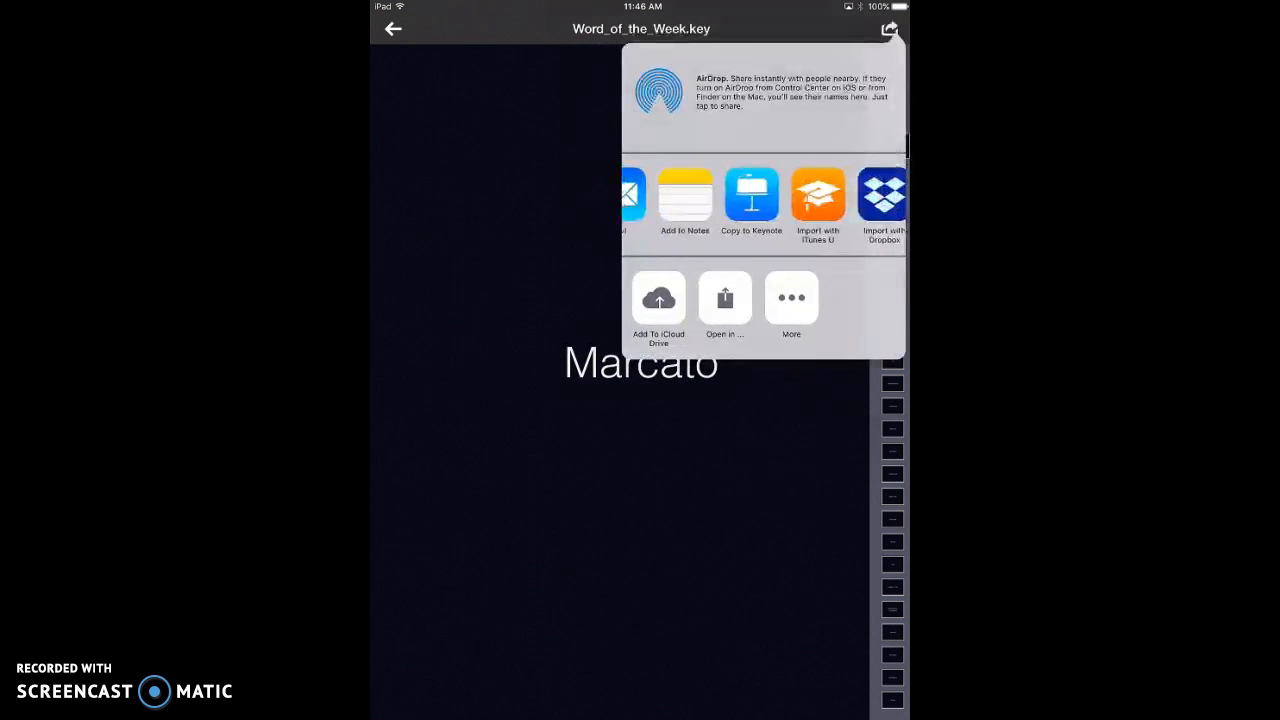